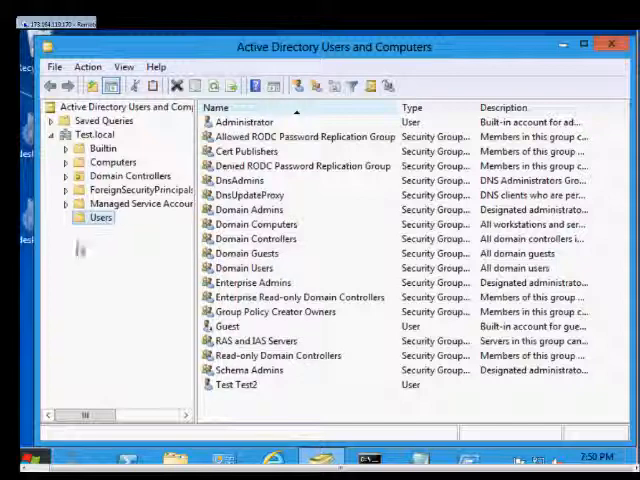
Step: Open the New Group form for the Test.local/Users container
right_click(99, 217)
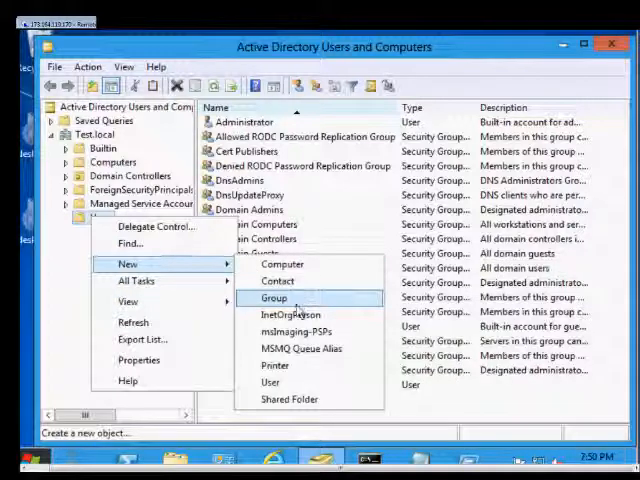
click(273, 298)
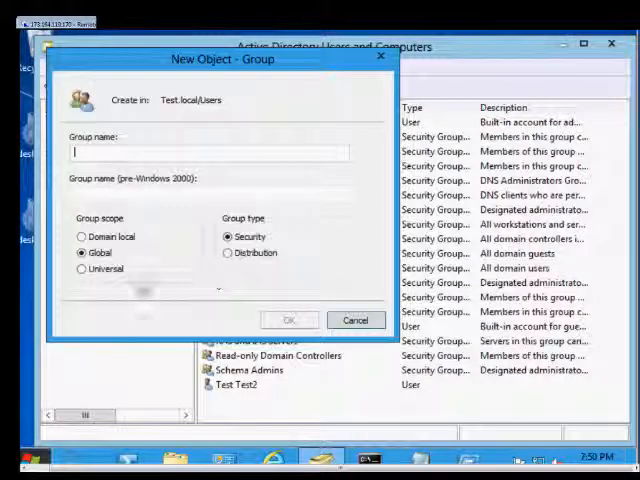
Step: Give the new group Universal scope and the name 'Test 3'
click(81, 268)
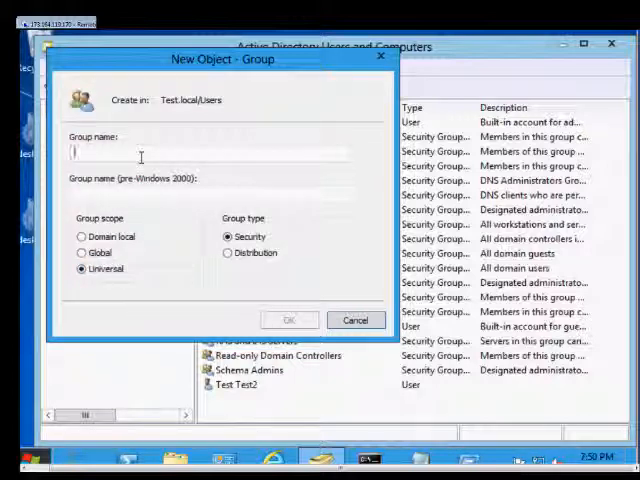
text(Test 3)
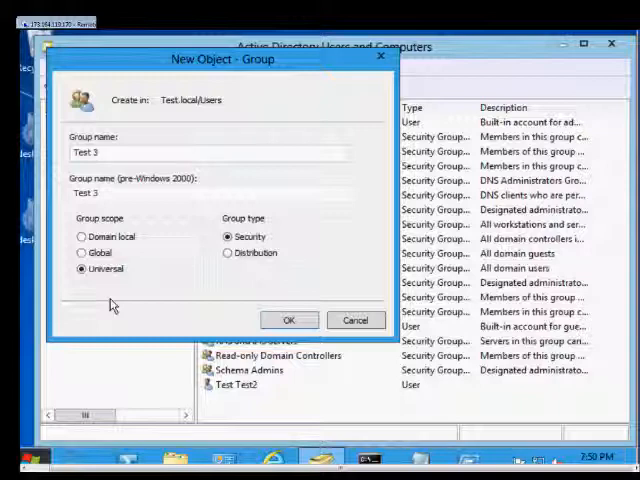
mouse_move(184, 327)
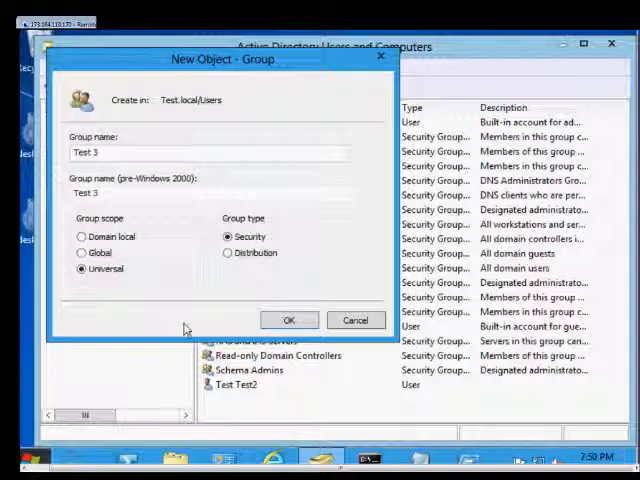
Step: Confirm creation of Test 3, then review its empty Members and Member Of tabs
click(290, 319)
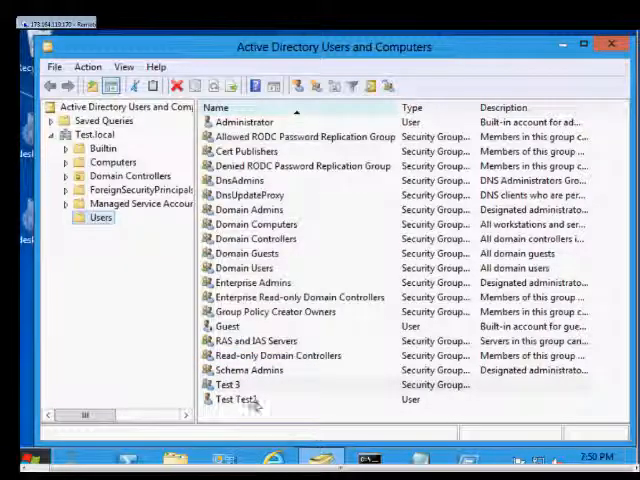
double_click(229, 384)
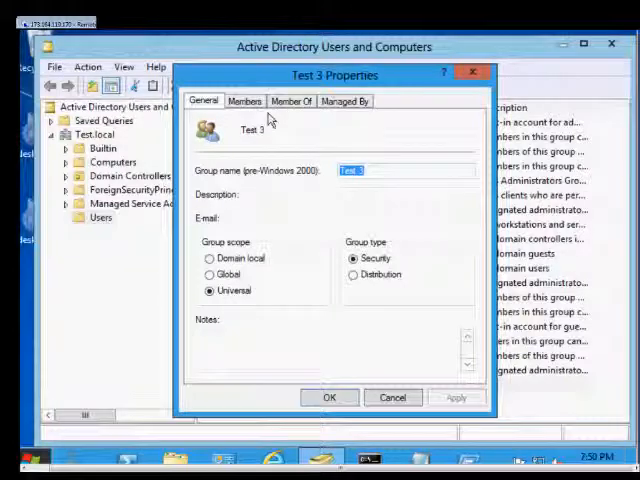
click(244, 100)
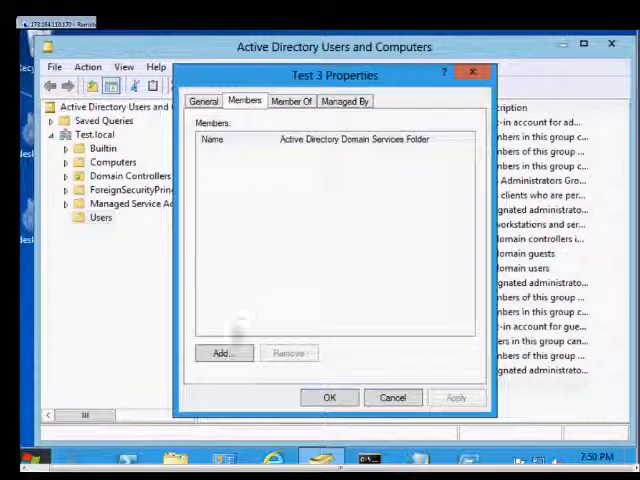
click(222, 353)
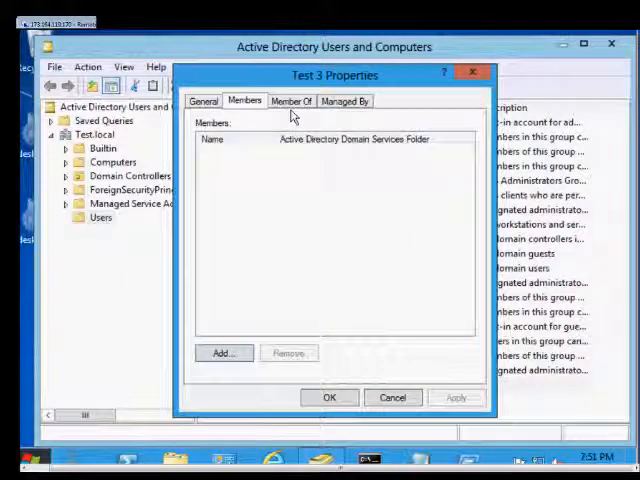
click(291, 100)
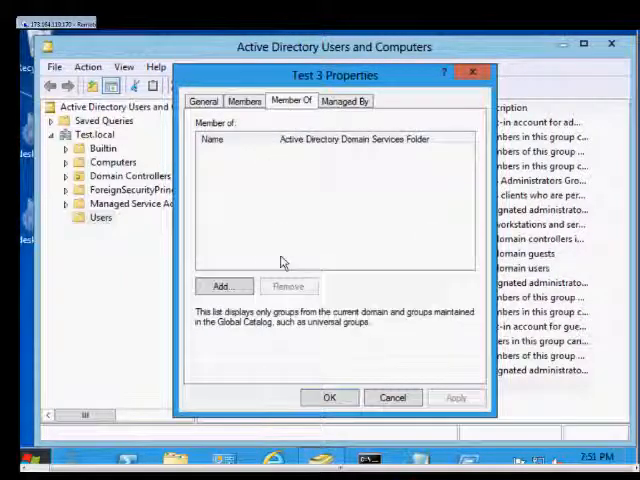